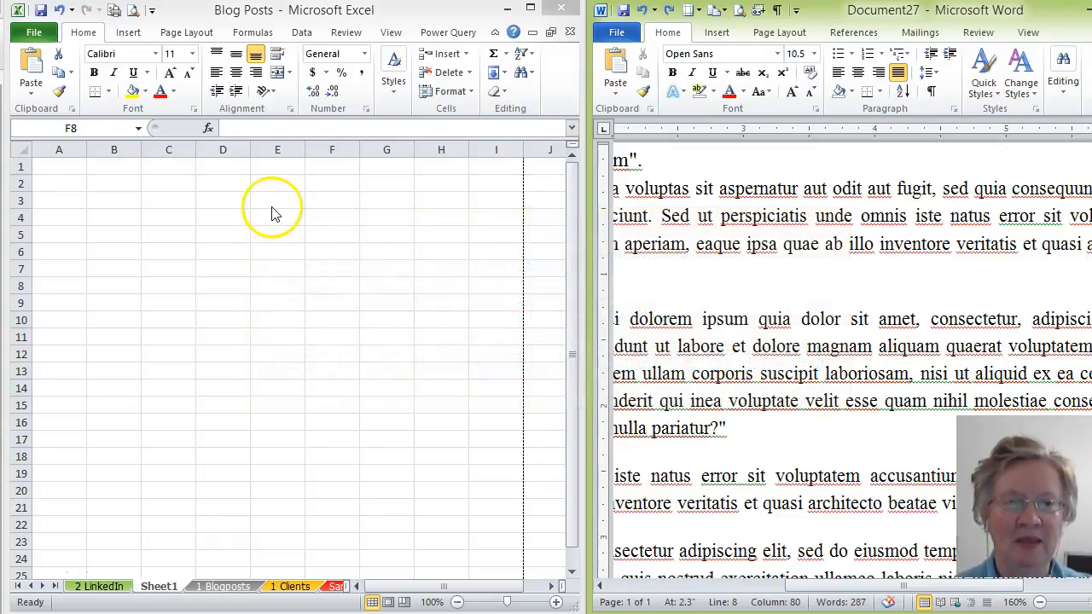
# - Open the print view in both Word and Excel through the File menu
pyautogui.click(332, 286)
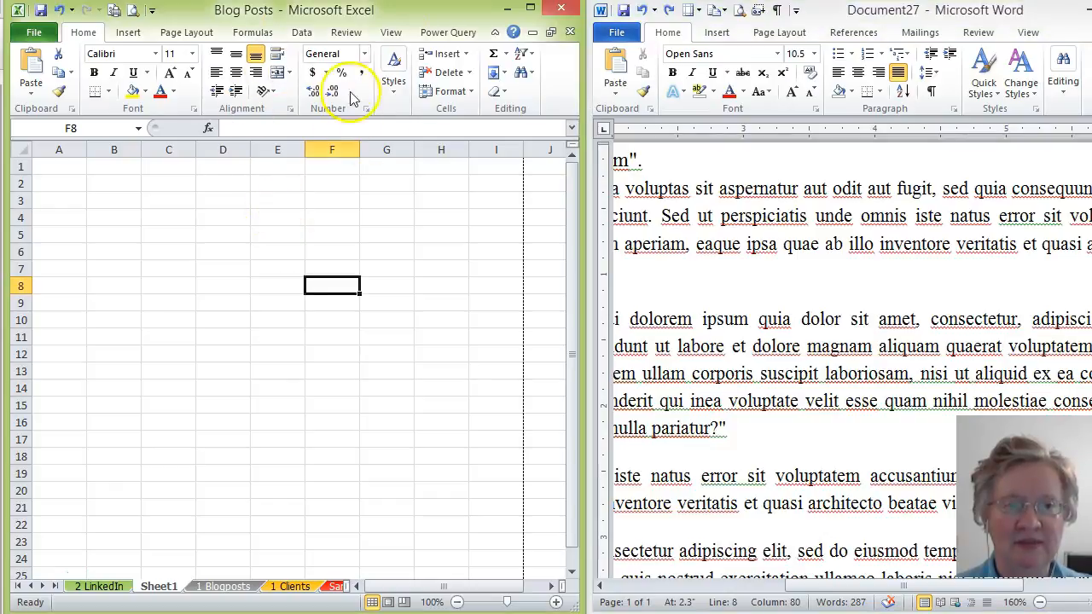
pyautogui.moveTo(870, 287)
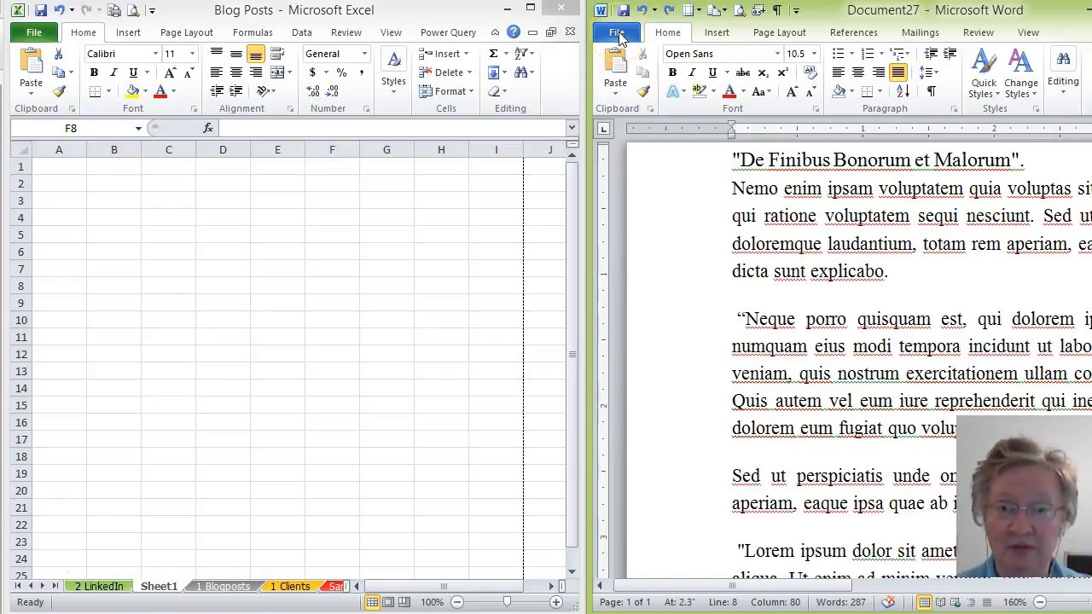
pyautogui.click(616, 33)
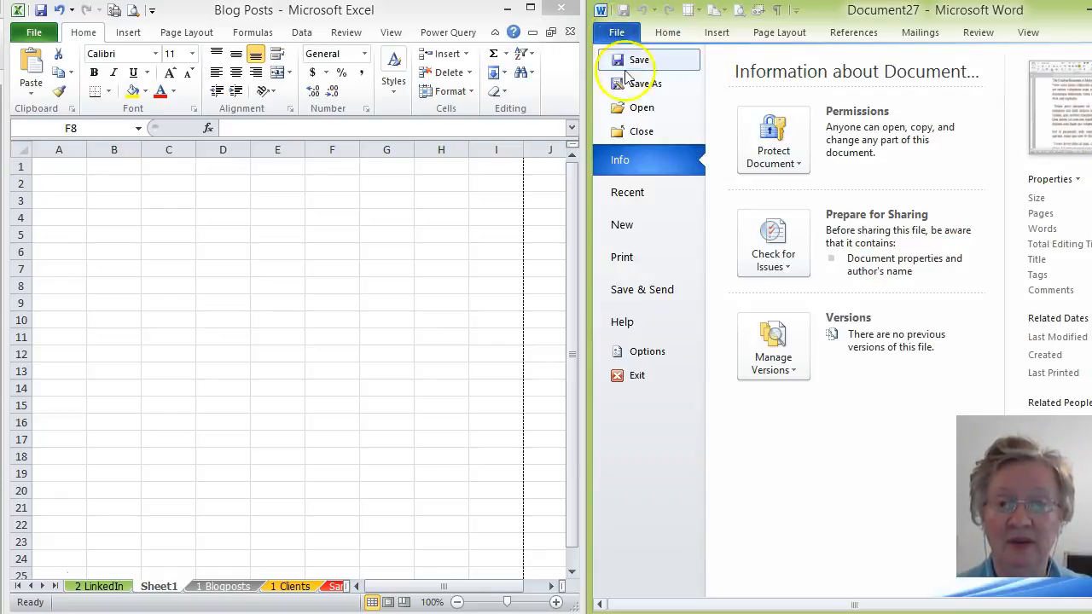
pyautogui.click(622, 257)
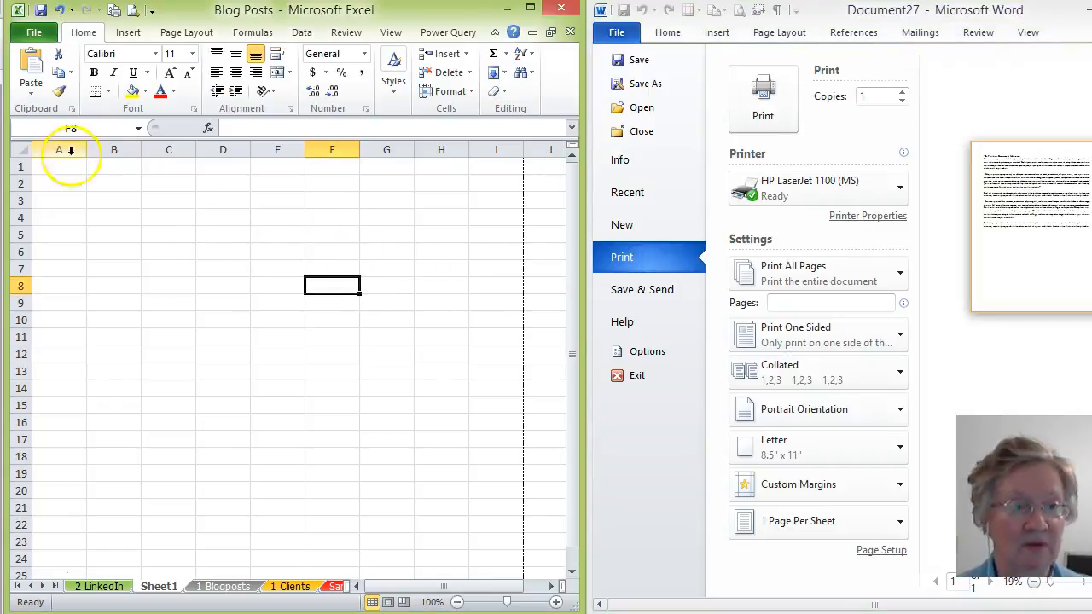
pyautogui.click(34, 31)
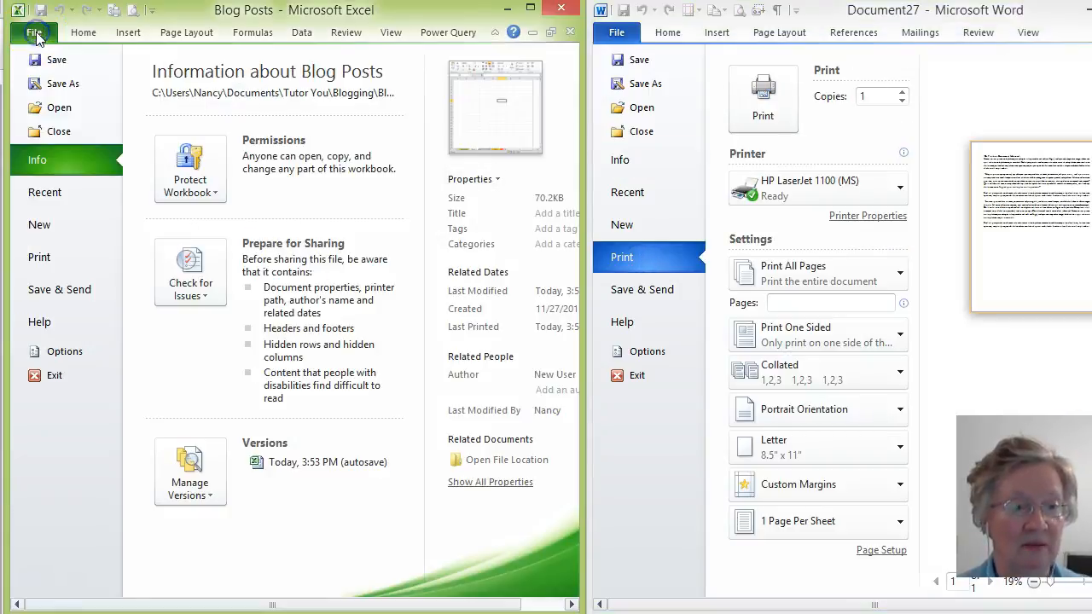
pyautogui.click(40, 257)
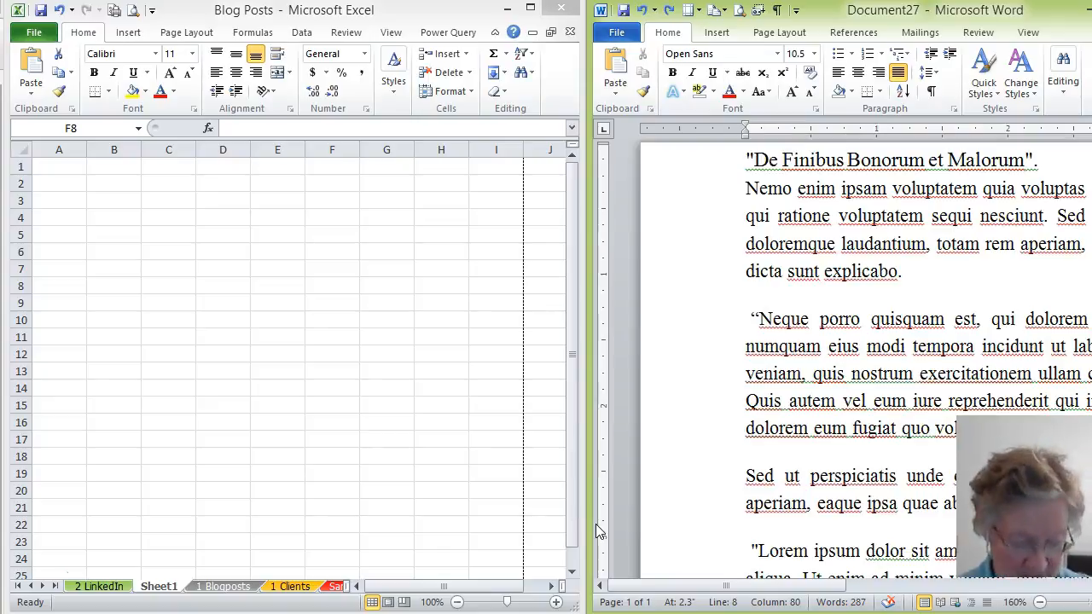
# - Bring up print settings for the Word document and Excel workbook with Ctrl+P
pyautogui.click(616, 32)
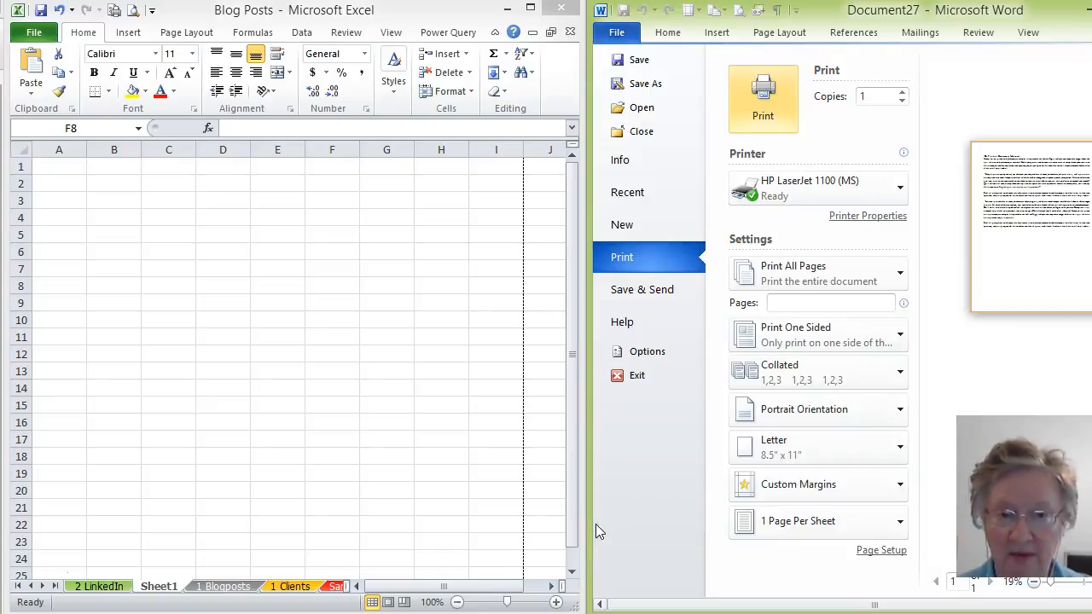
pyautogui.press('ctrl+p')
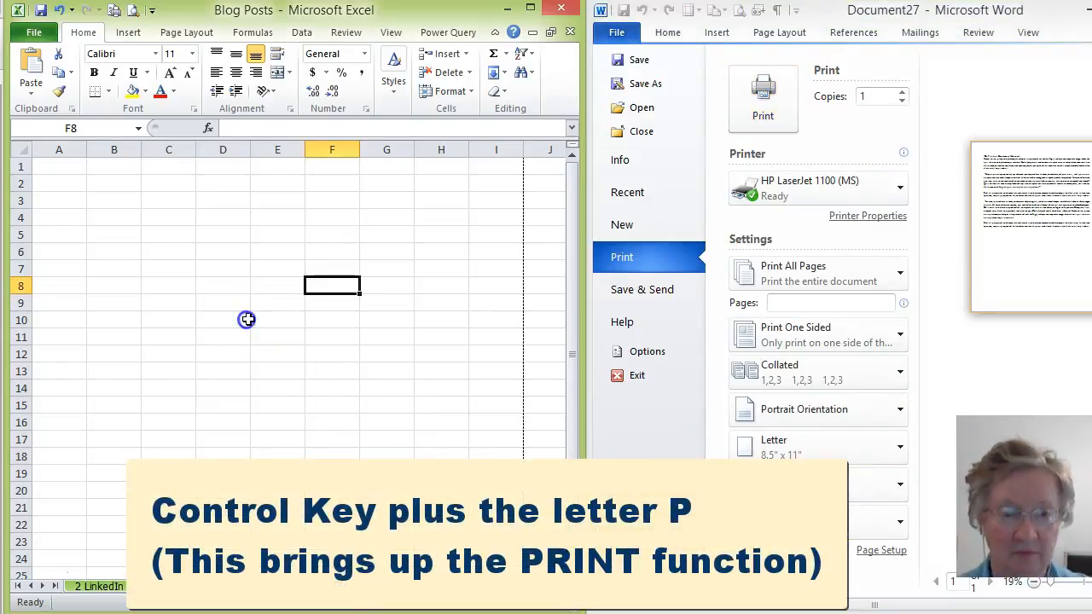
pyautogui.press('ctrl+p')
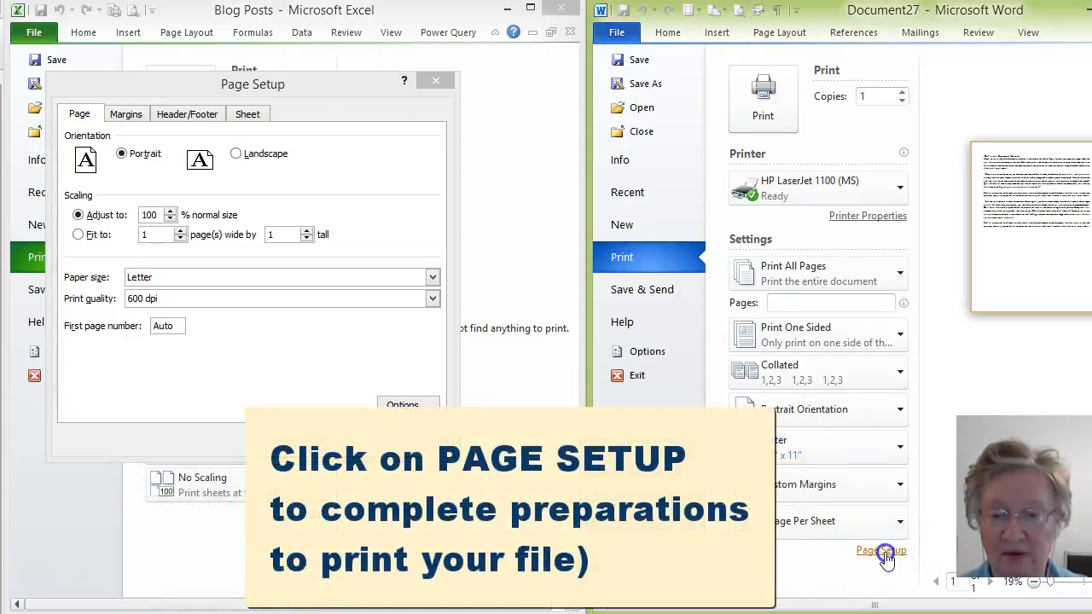
# - Open Word's Page Setup dialog, showing 0.8-inch margins in portrait
pyautogui.click(882, 550)
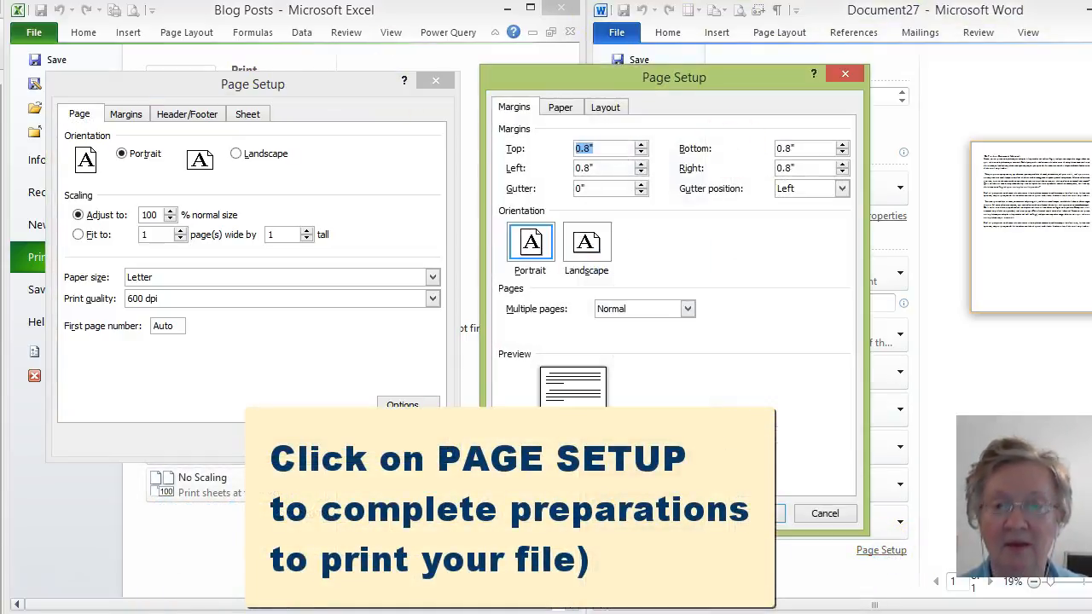